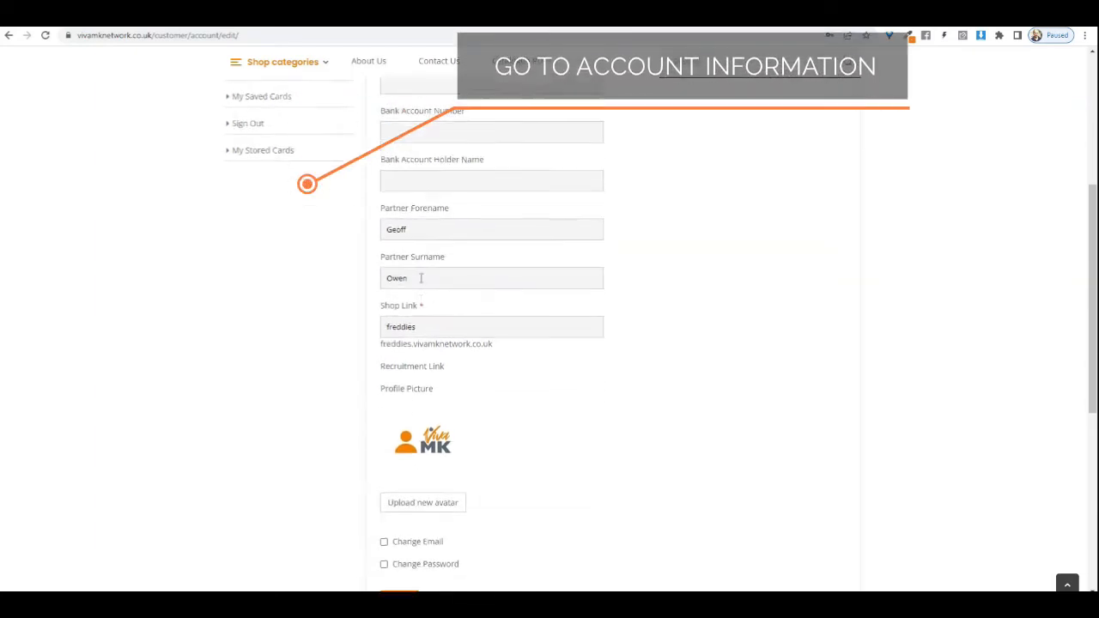
# Follow the shop link URL under the Shop Link field to the partner's personal shop page.
pyautogui.scroll(-3)
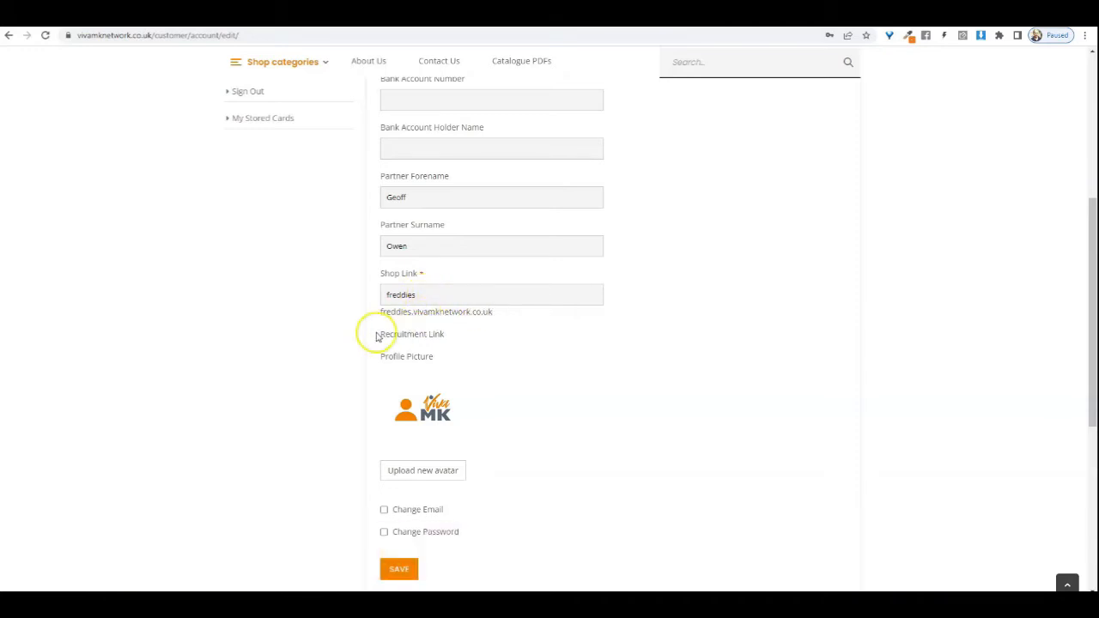
pyautogui.moveTo(411, 325)
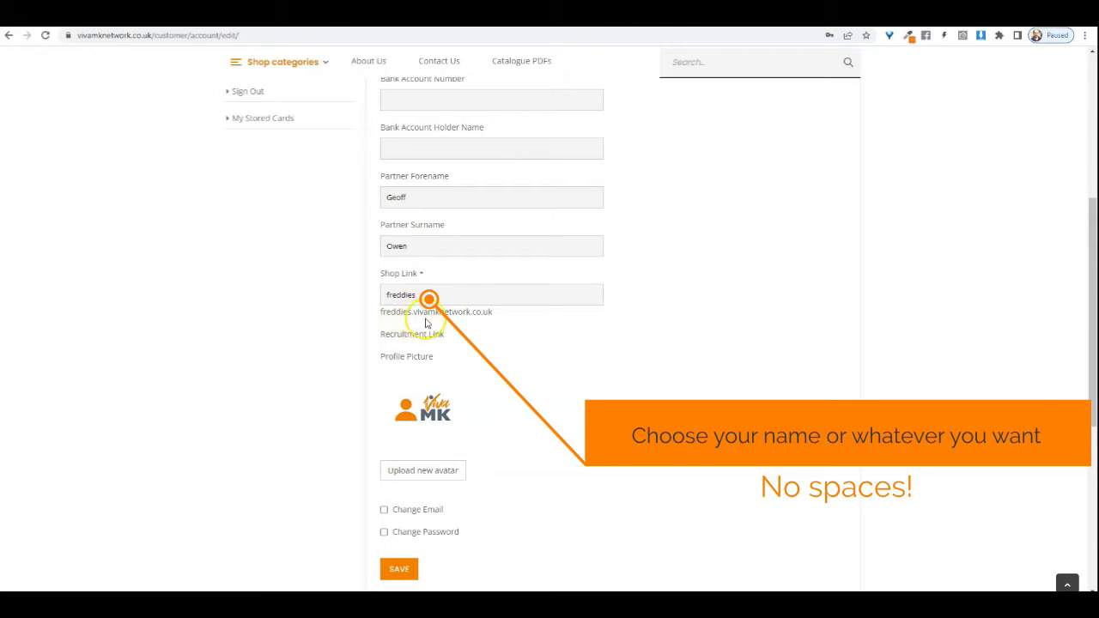
pyautogui.moveTo(478, 321)
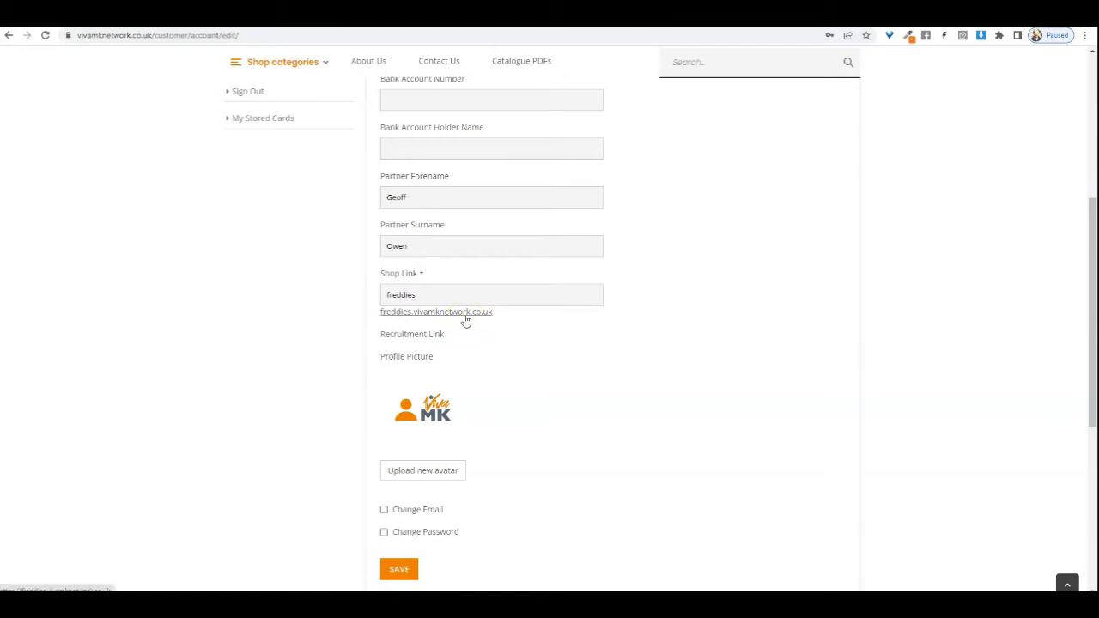
pyautogui.click(436, 311)
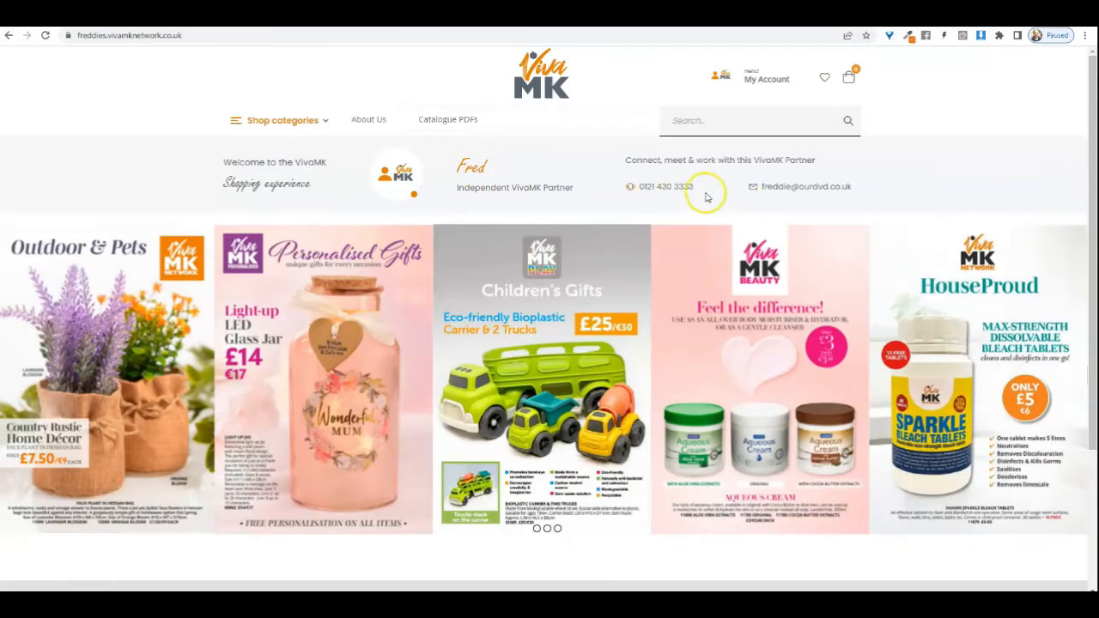
pyautogui.moveTo(519, 202)
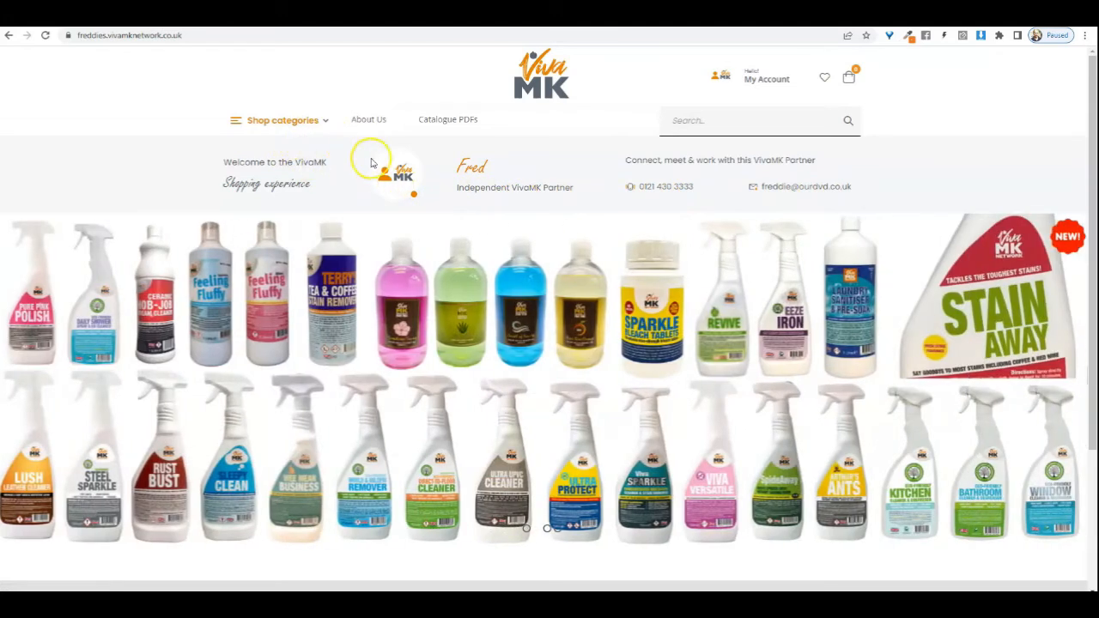
pyautogui.moveTo(359, 160)
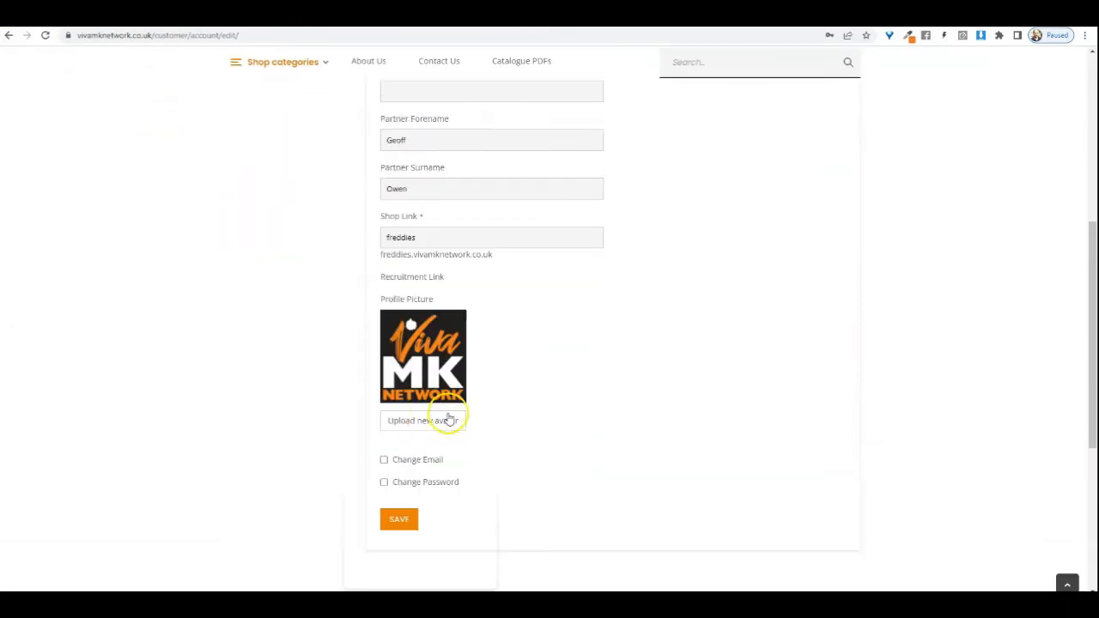
pyautogui.moveTo(360, 312)
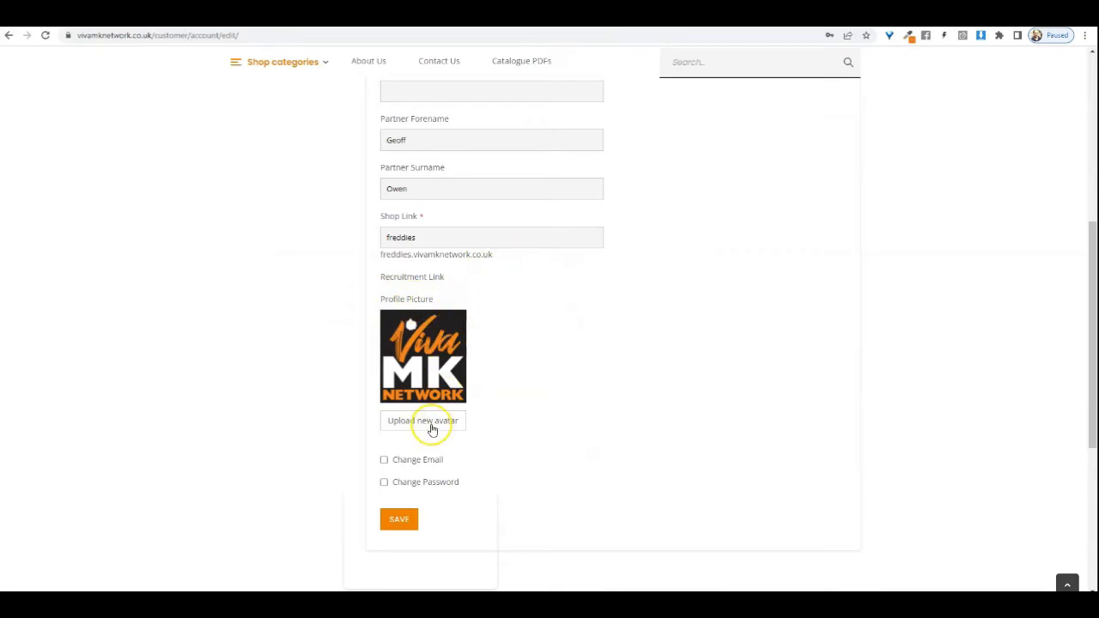
pyautogui.moveTo(433, 420)
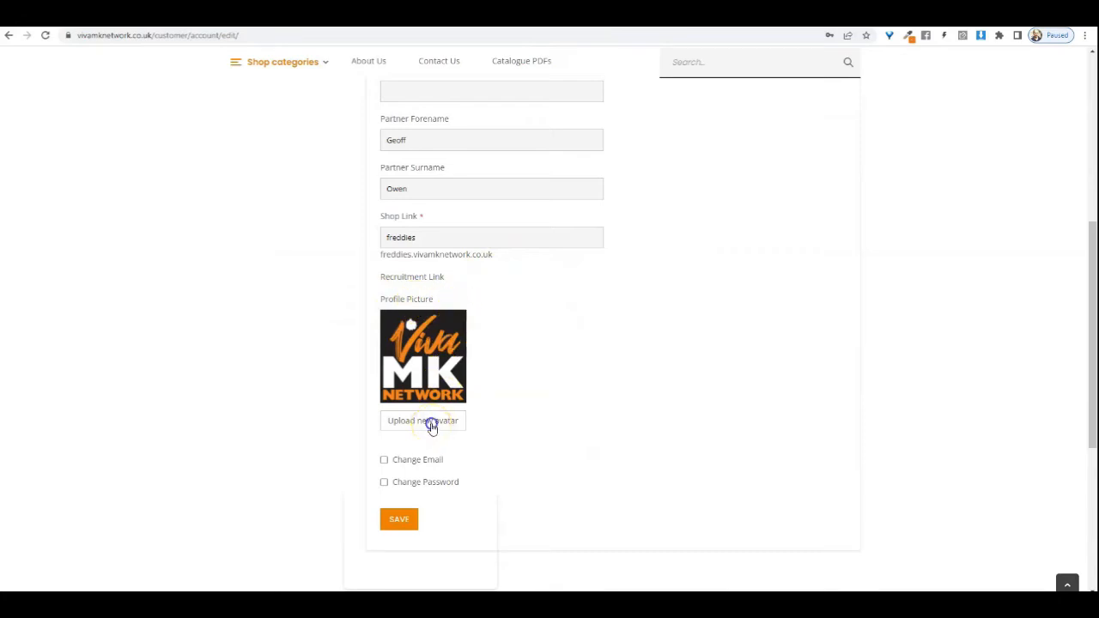
# Choose a photo from Downloads > SCREENSHOTS as the new avatar image to upload.
pyautogui.click(423, 421)
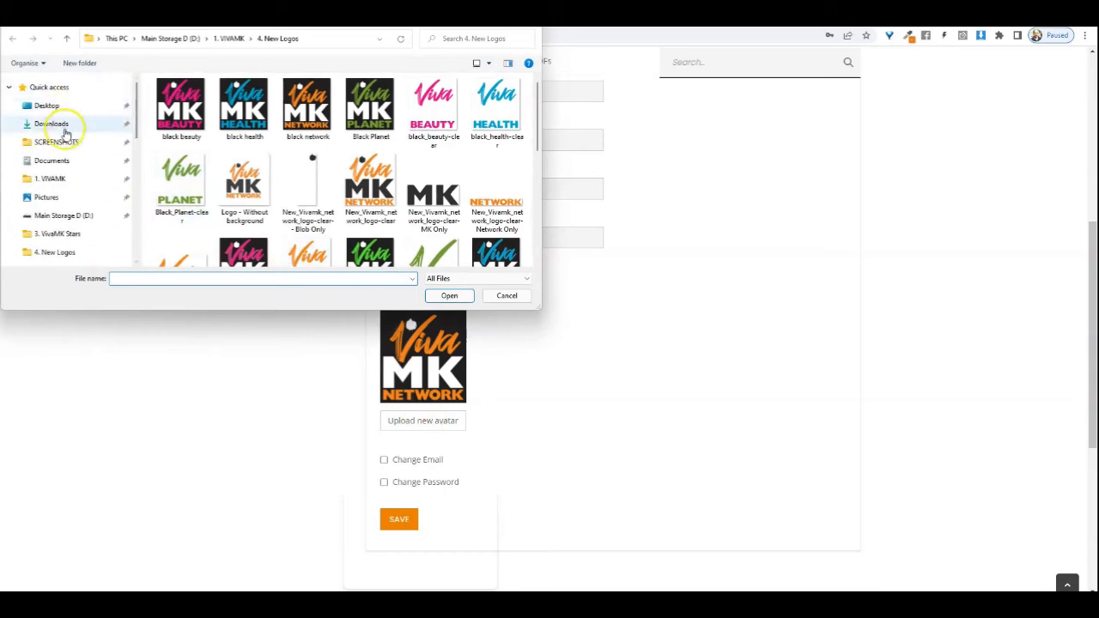
pyautogui.click(57, 141)
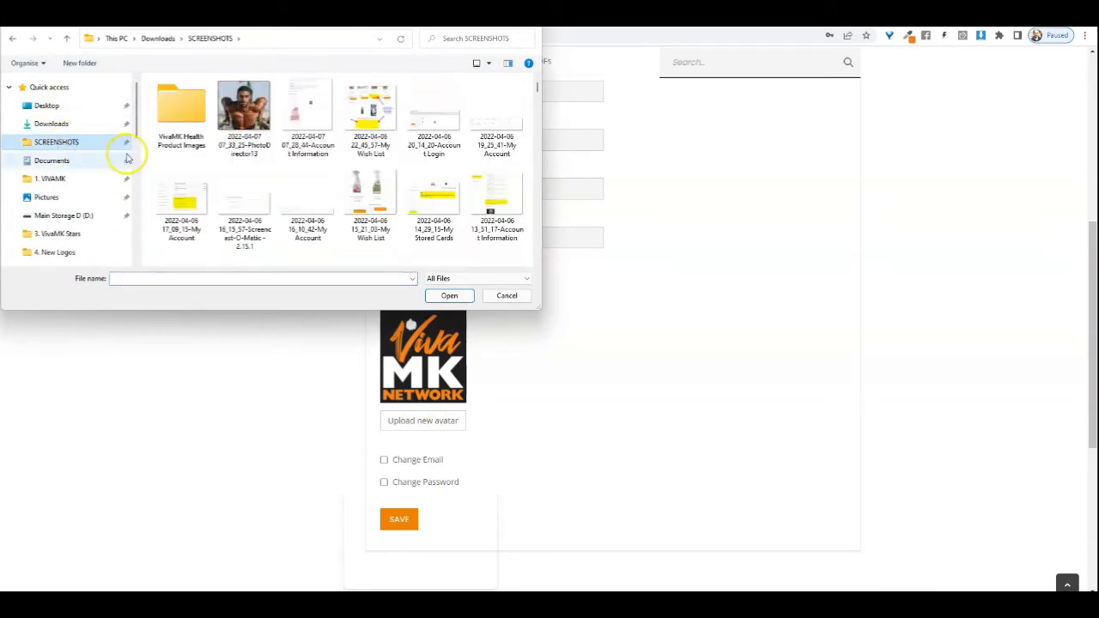
pyautogui.click(244, 105)
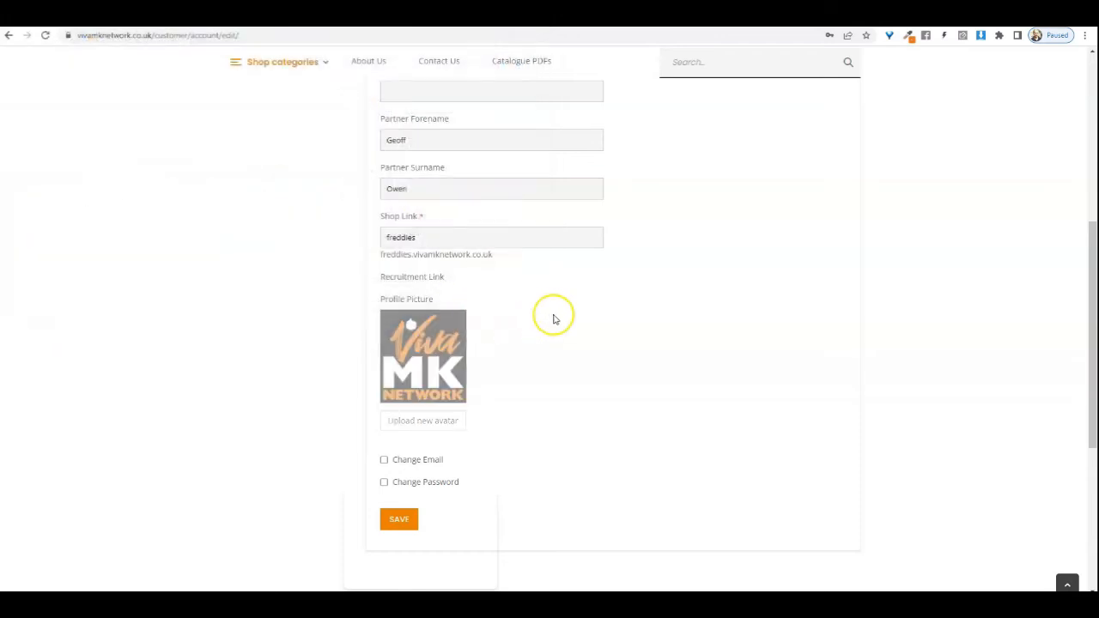
pyautogui.moveTo(446, 417)
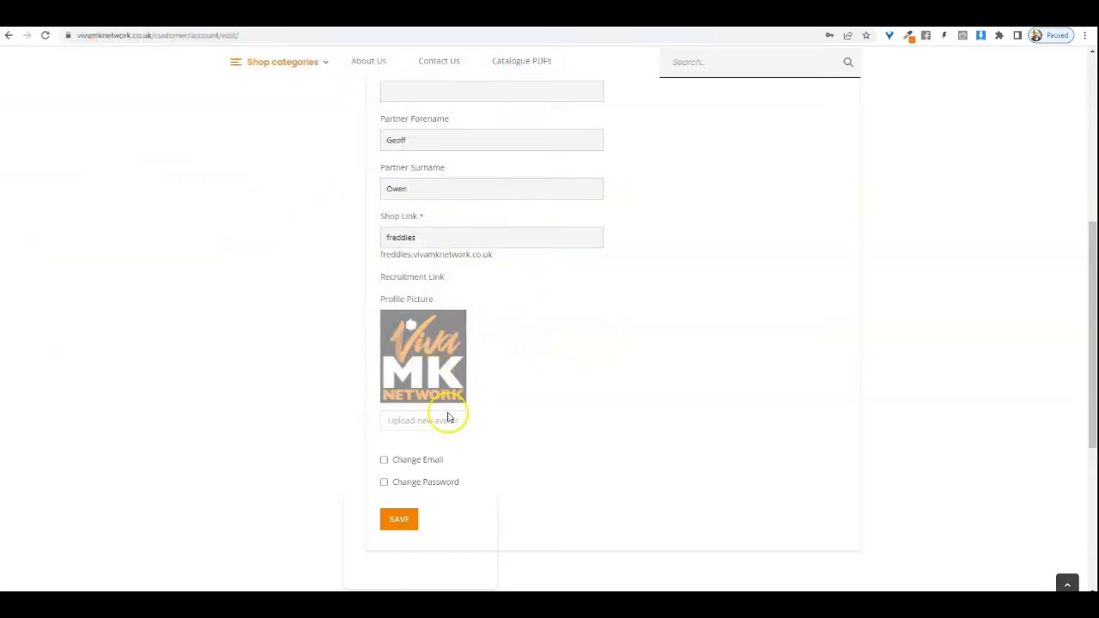
pyautogui.moveTo(433, 496)
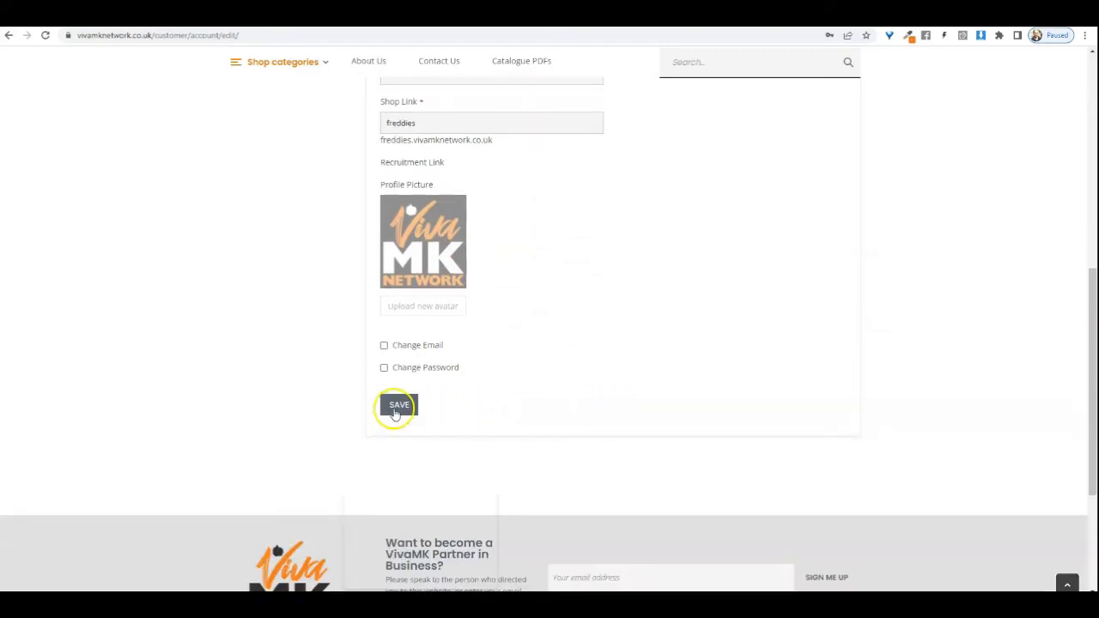
# Save the account with the new avatar and confirm the saved-information message.
pyautogui.click(398, 405)
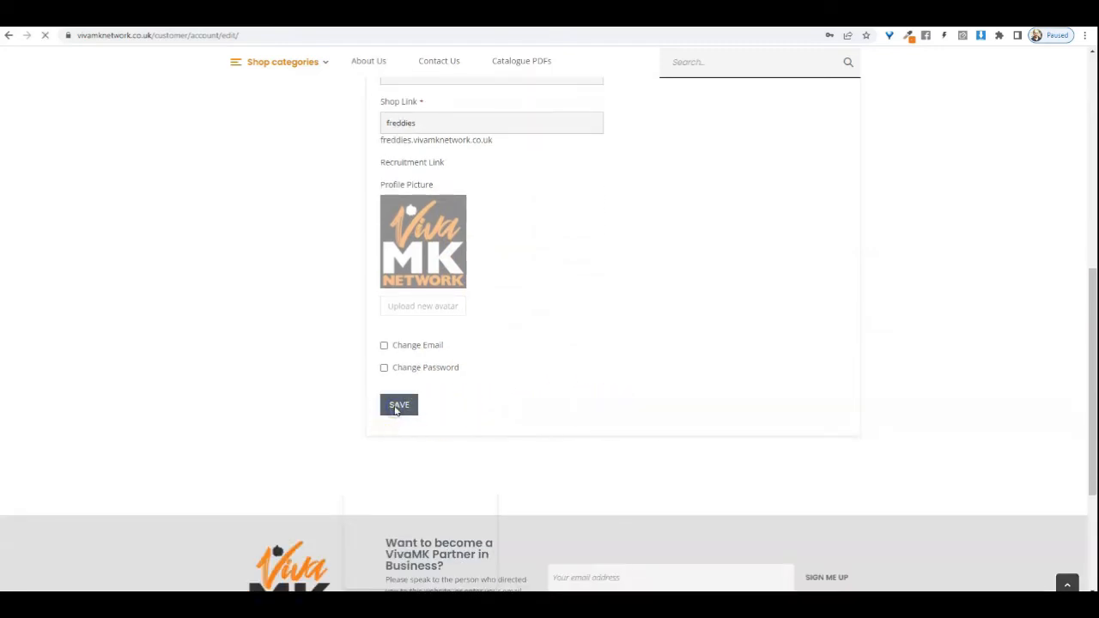
pyautogui.click(398, 406)
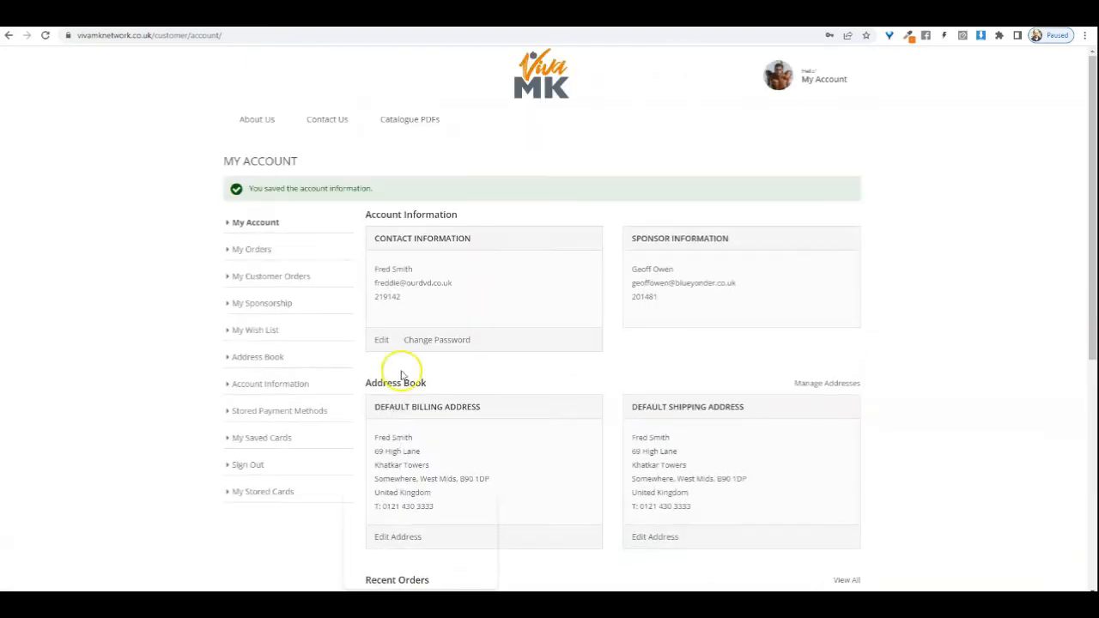
pyautogui.moveTo(261, 432)
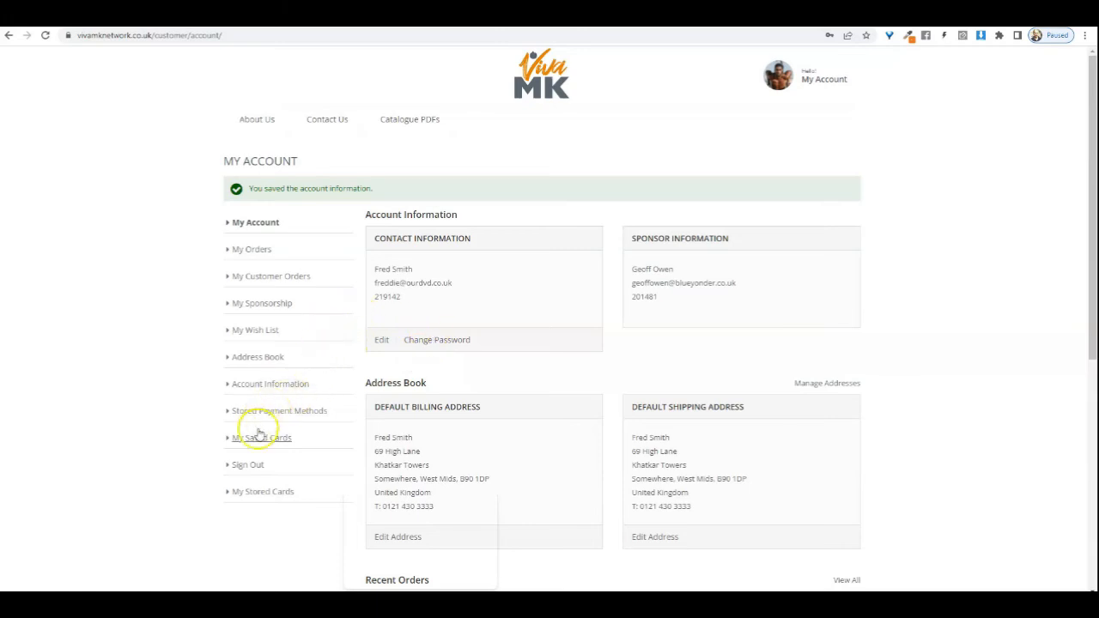
pyautogui.moveTo(272, 405)
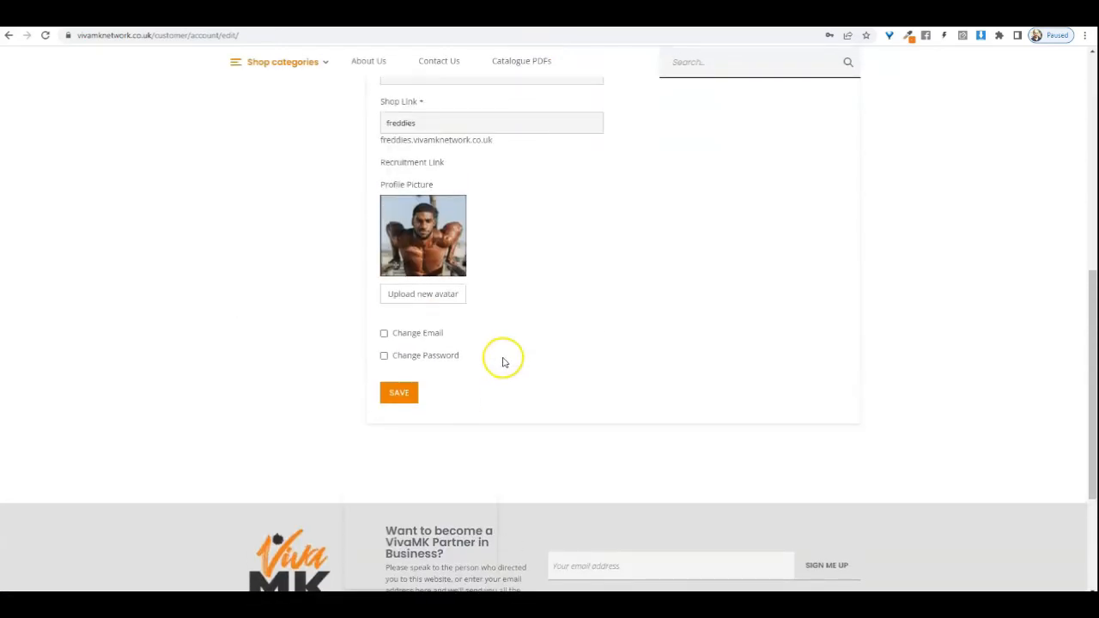
# Reopen the shop link in a new browser tab to see the new profile photo.
pyautogui.scroll(3)
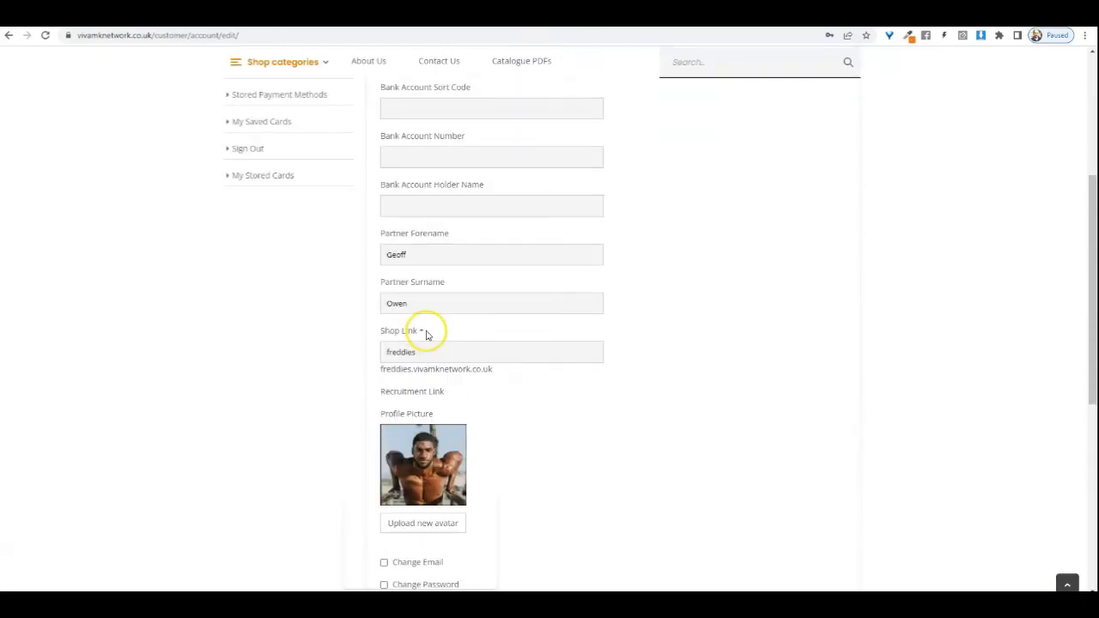
pyautogui.moveTo(440, 374)
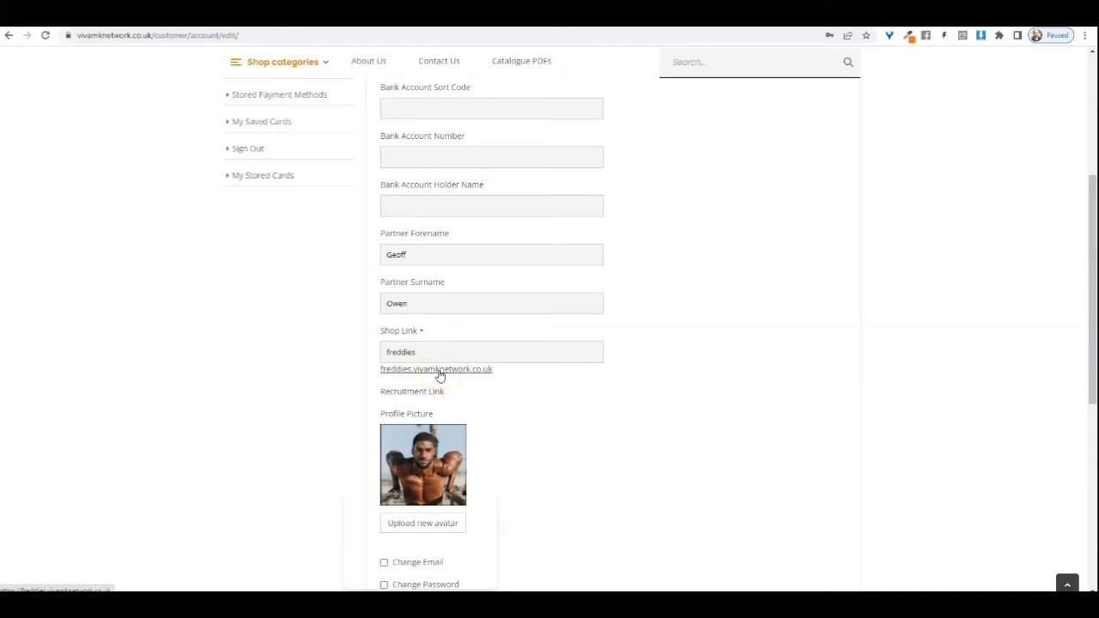
pyautogui.rightClick(437, 369)
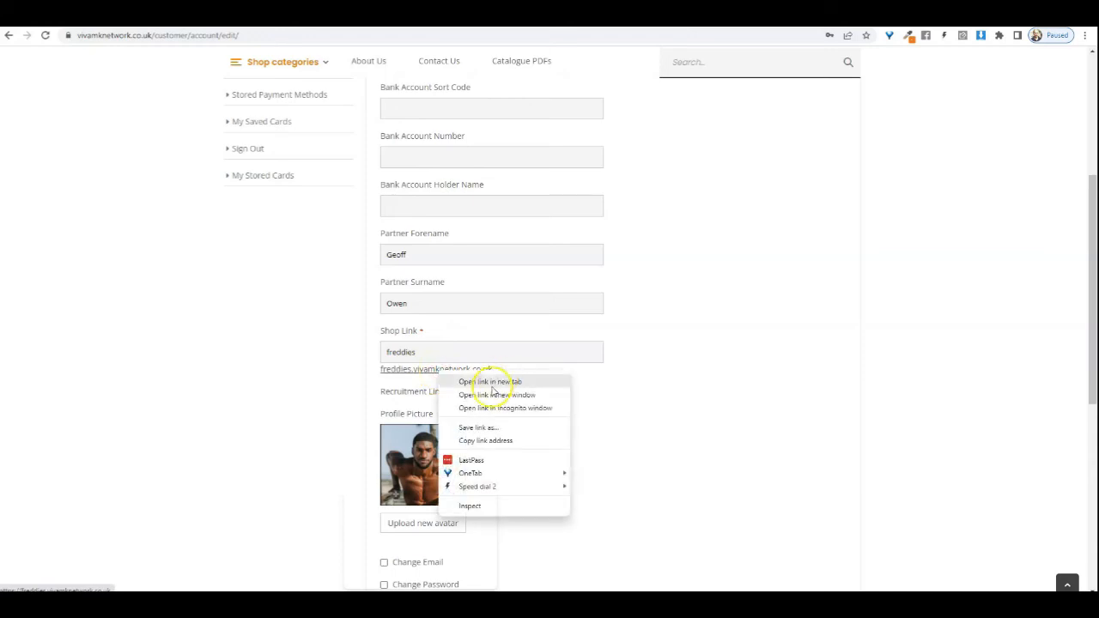
pyautogui.moveTo(490, 386)
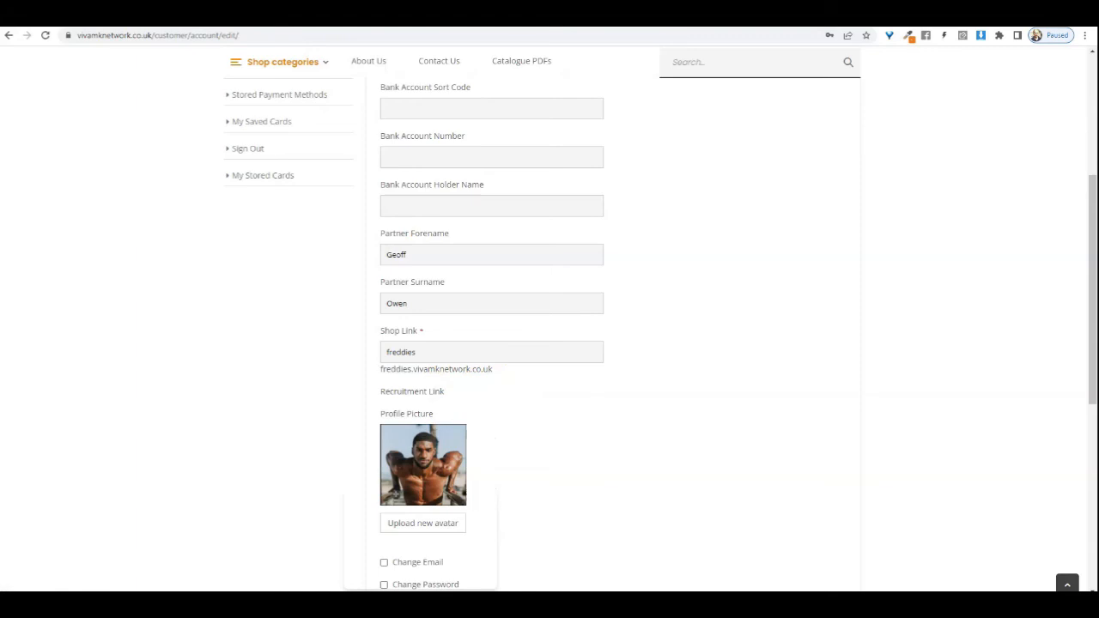
pyautogui.click(436, 367)
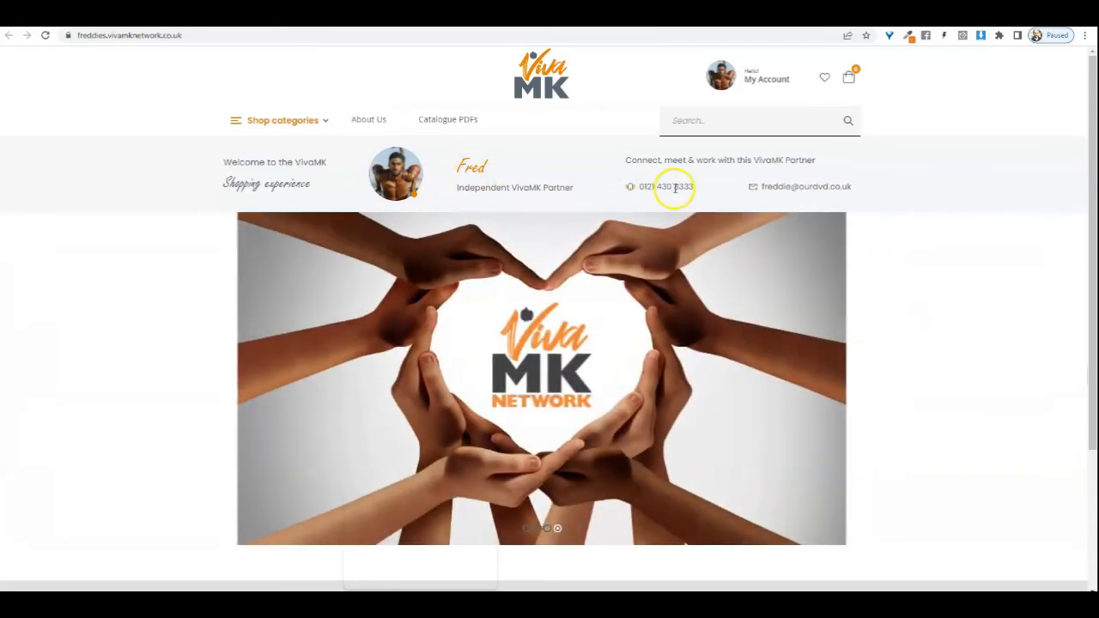
pyautogui.moveTo(340, 182)
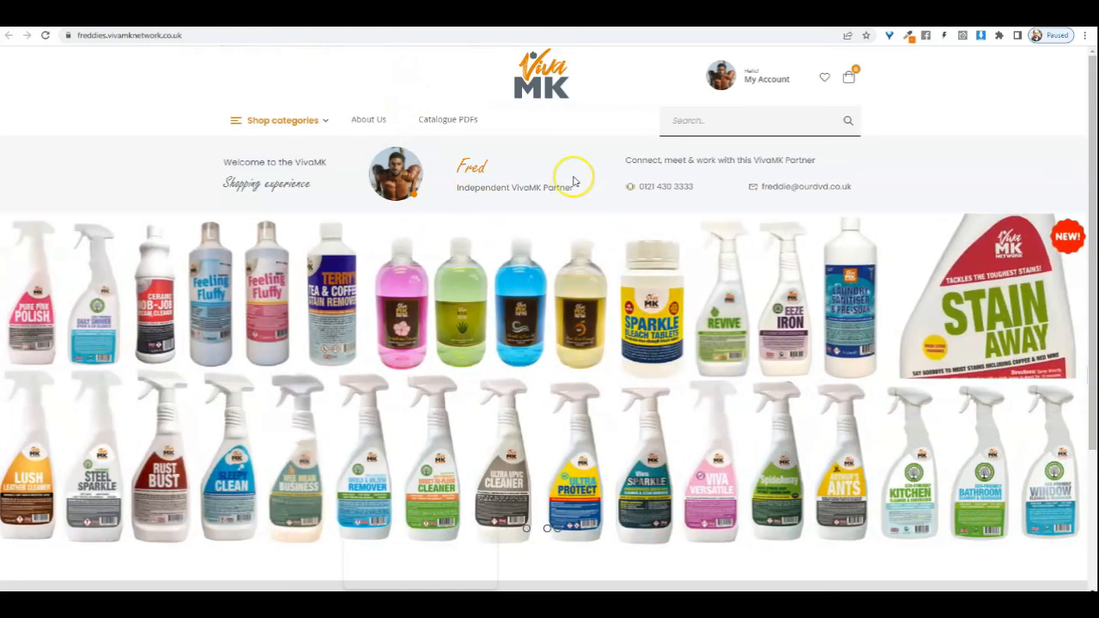
pyautogui.moveTo(342, 105)
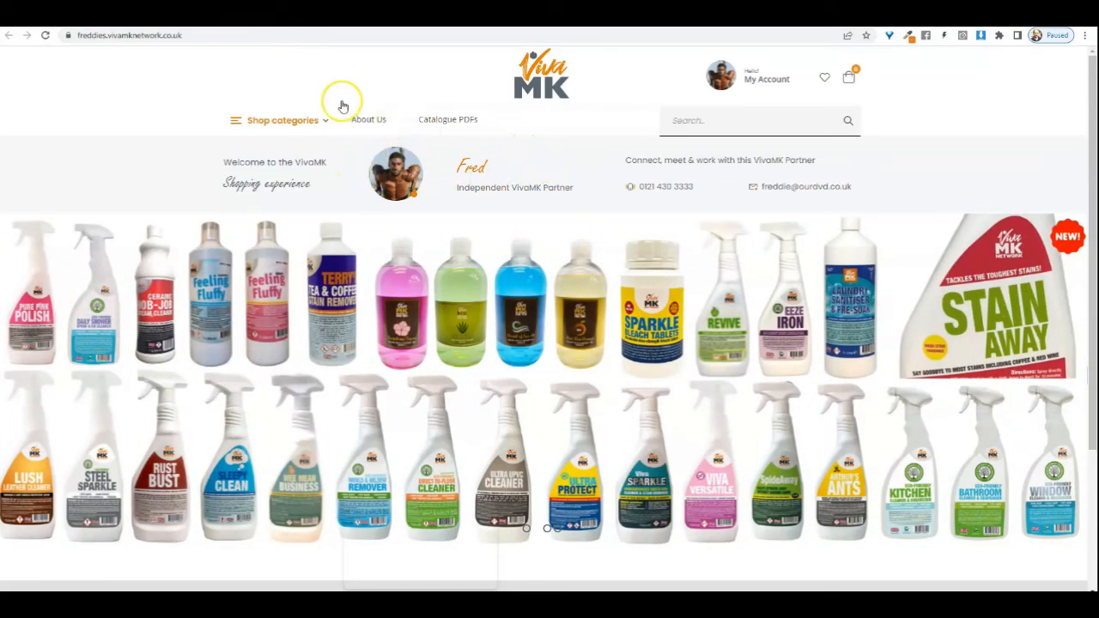